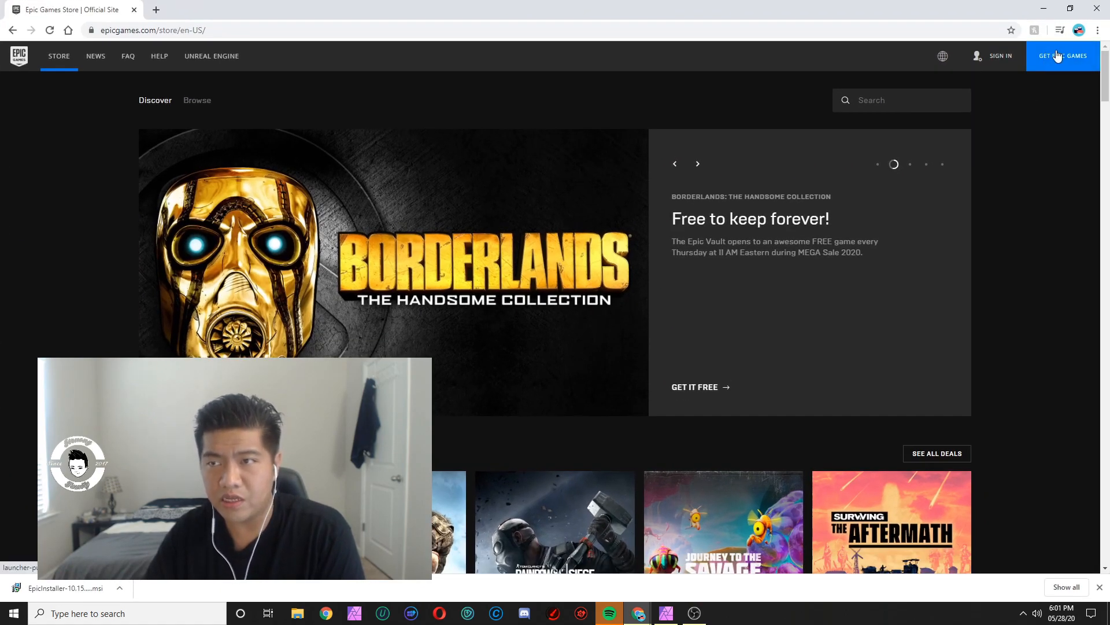
mouse_move(1062, 56)
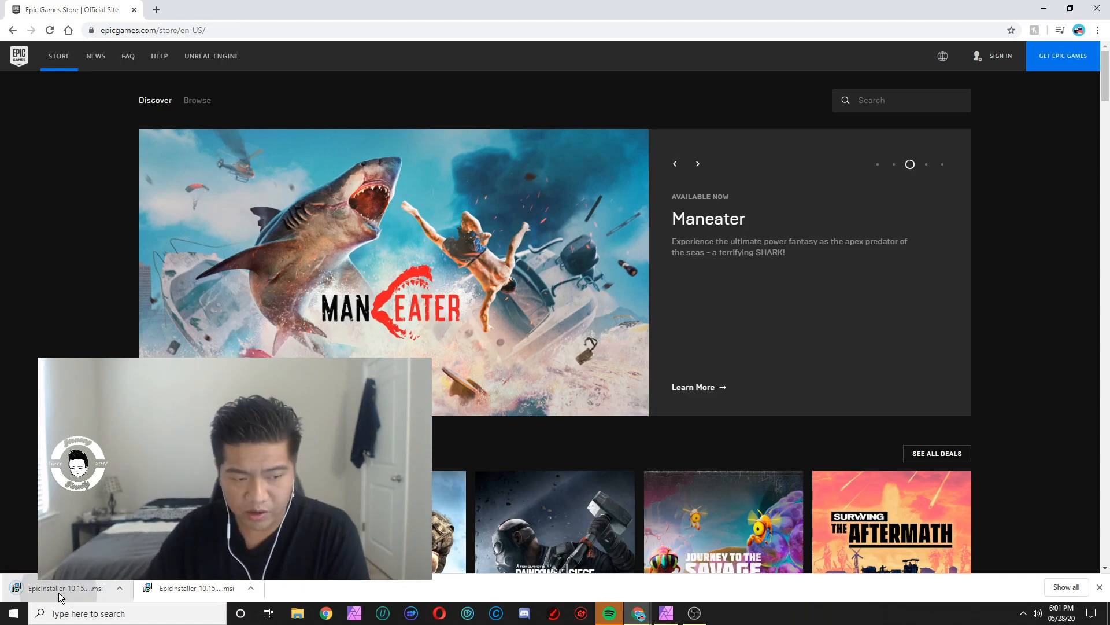
Step: Run the downloaded EpicInstaller .msi from Chrome's download bar
left_click(65, 587)
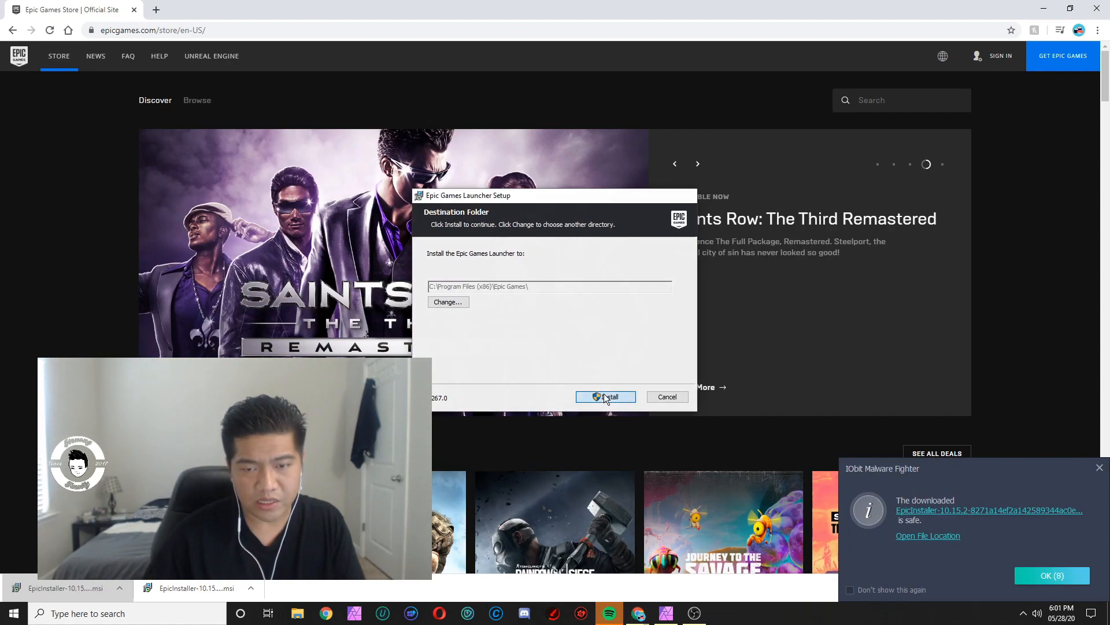
Step: Install the launcher into the default Program Files (x86)\Epic Games folder
left_click(605, 396)
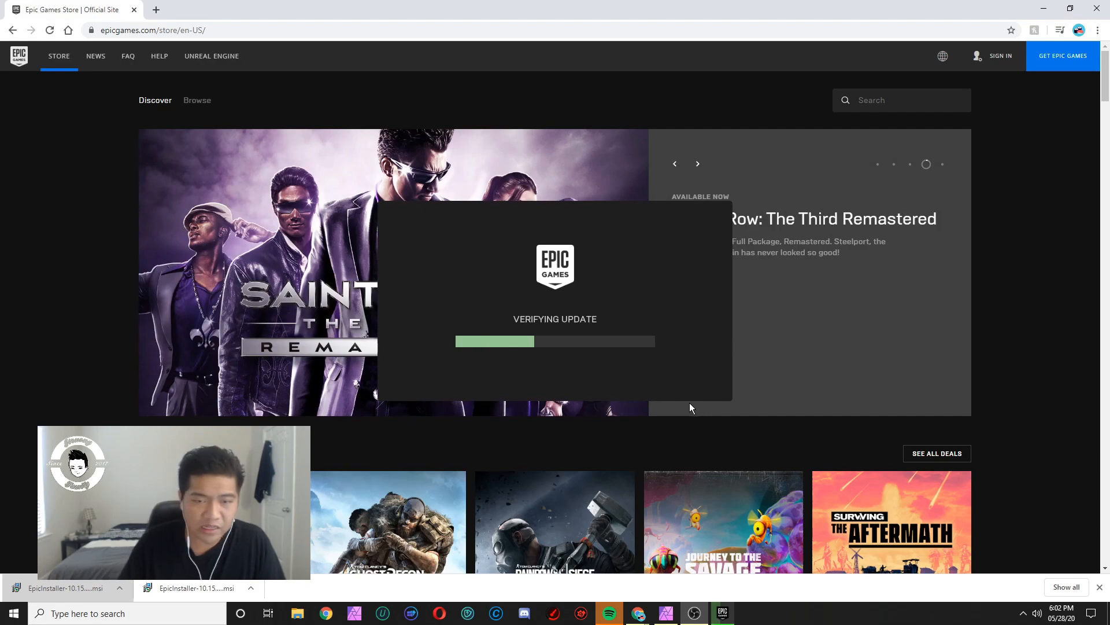
mouse_move(783, 483)
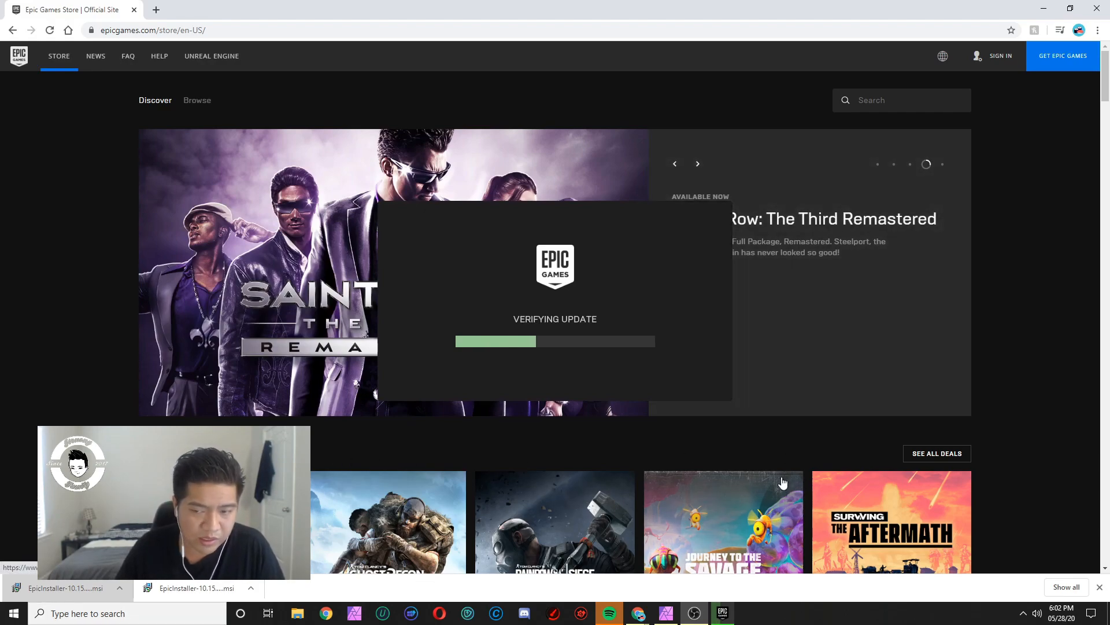
mouse_move(534, 544)
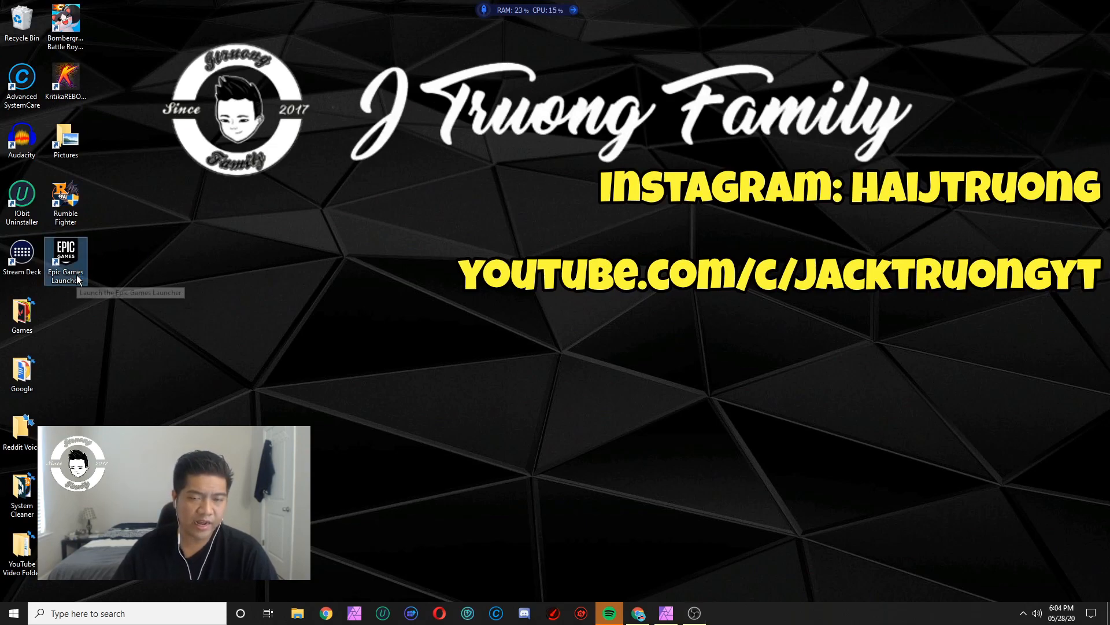
Step: Launch Epic Games Launcher from the desktop and log in with Epic account username and password
double_click(65, 257)
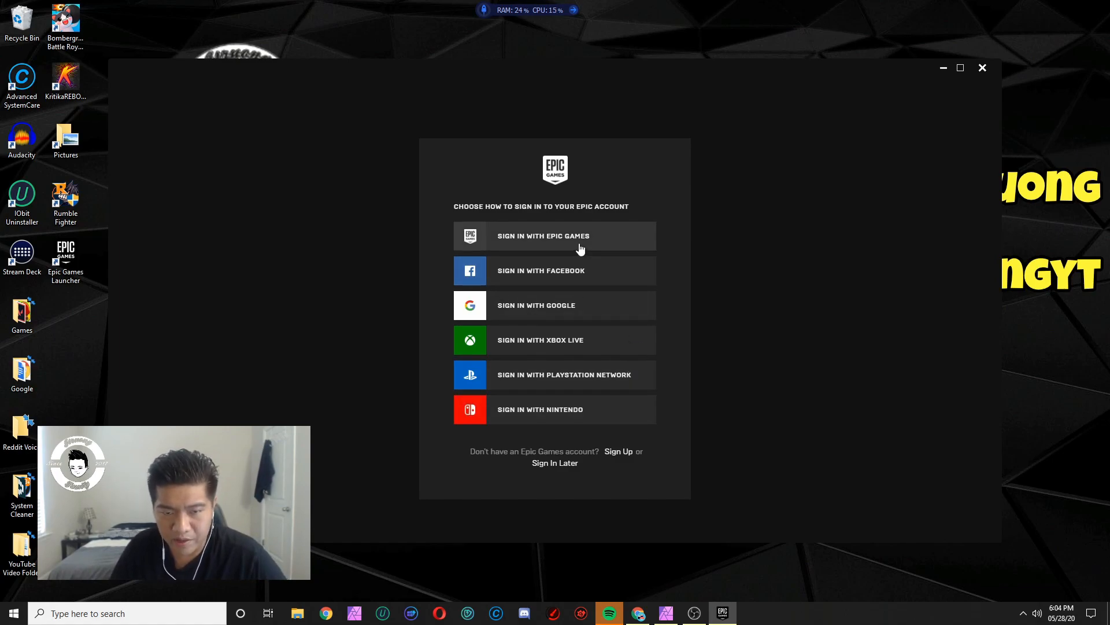
left_click(554, 235)
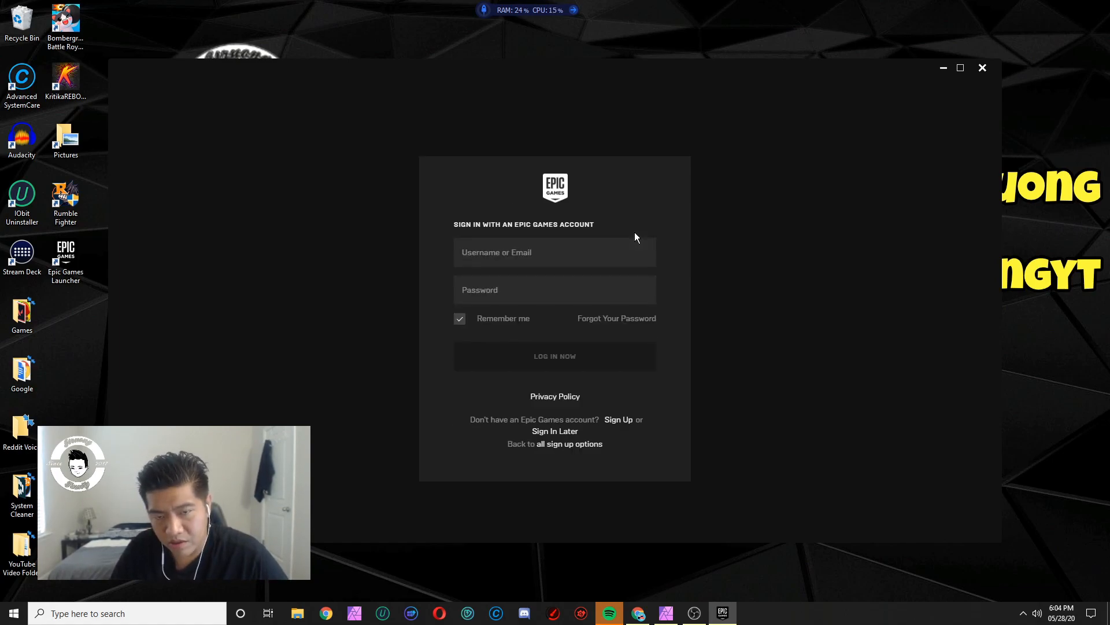
left_click(554, 251)
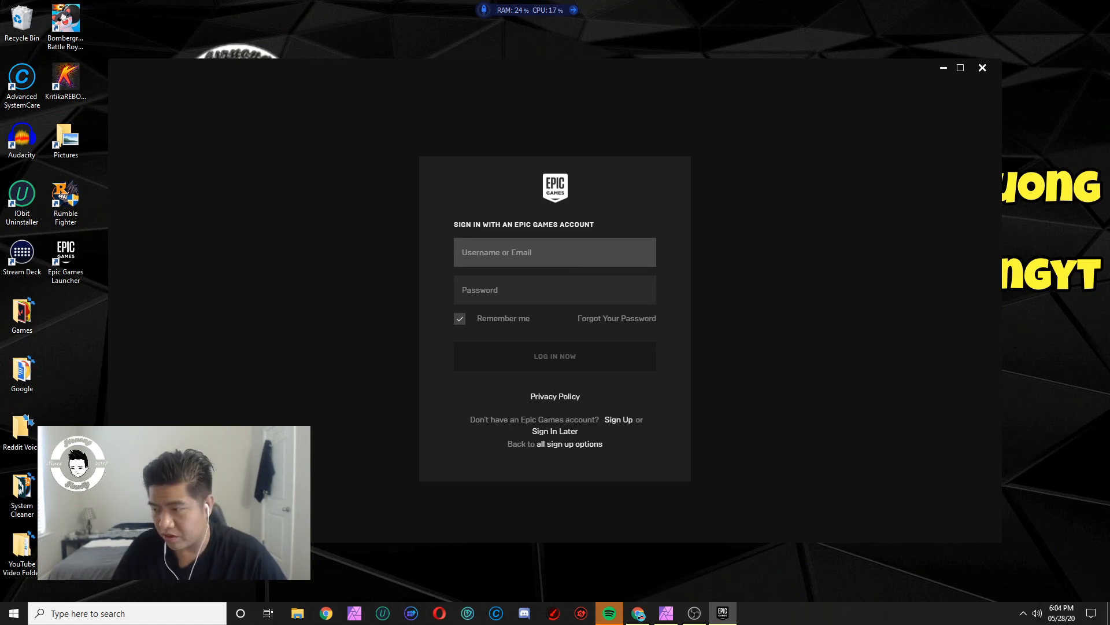
mouse_move(1062, 402)
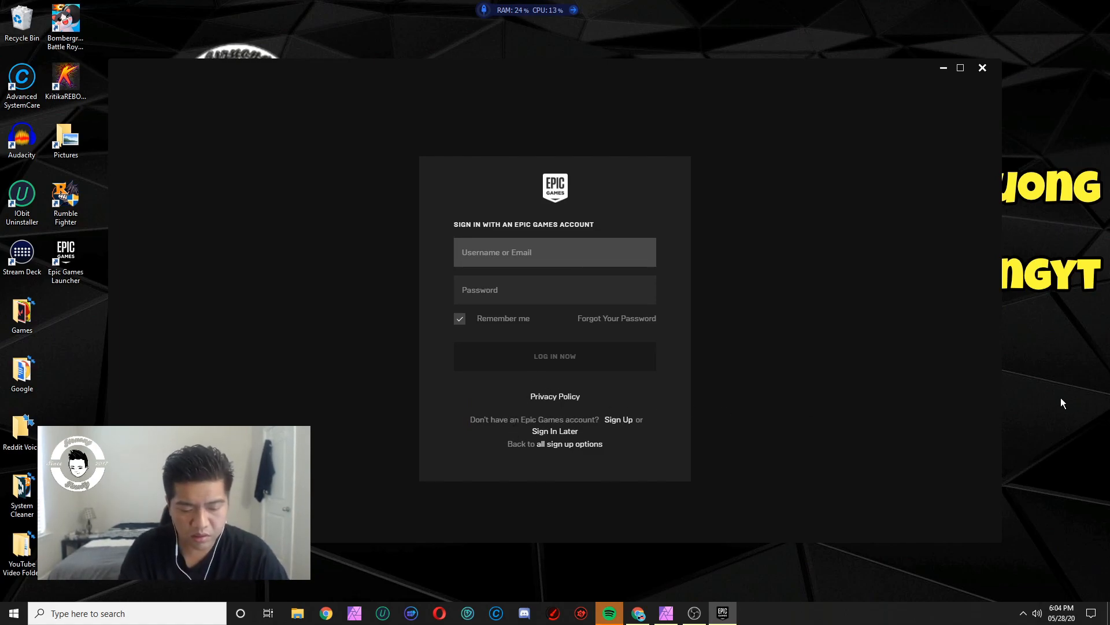
left_click(554, 355)
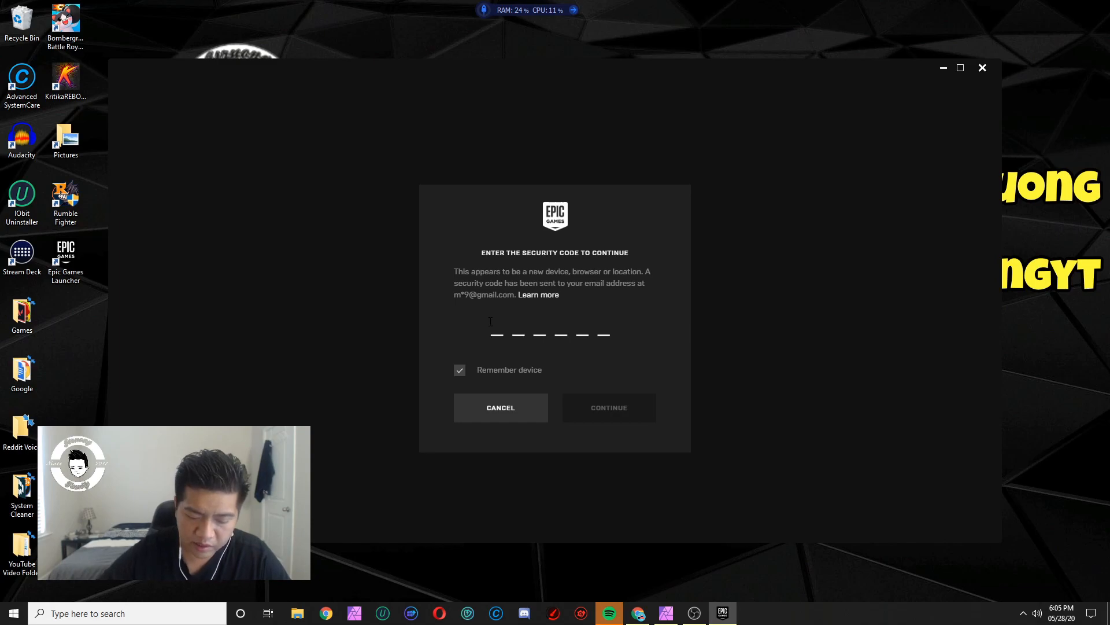
left_click(496, 333)
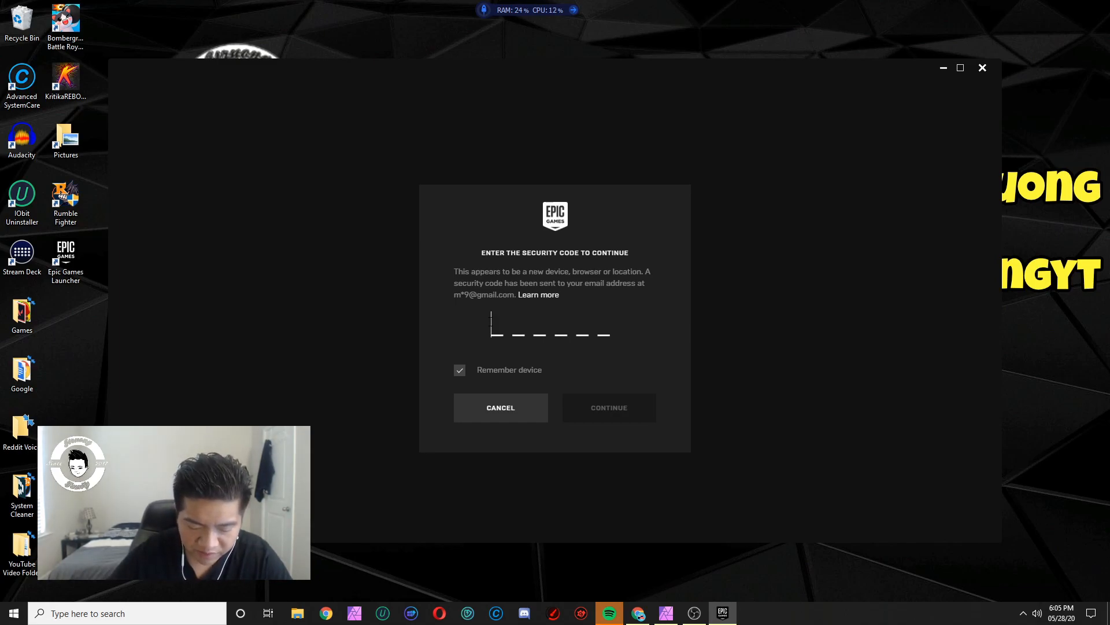
type("474")
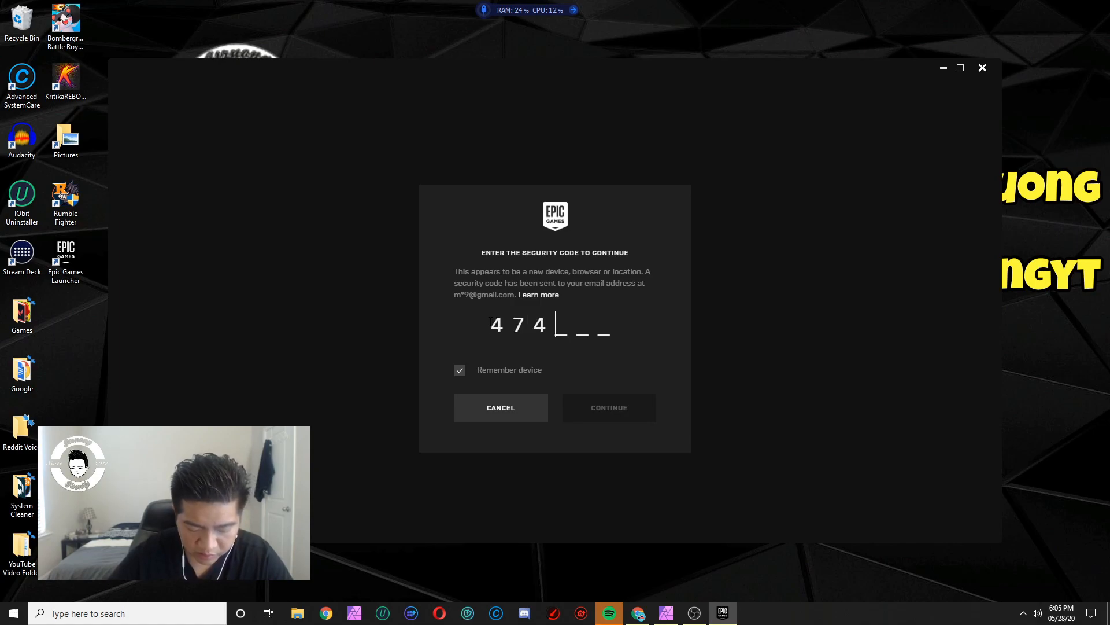
left_click(608, 407)
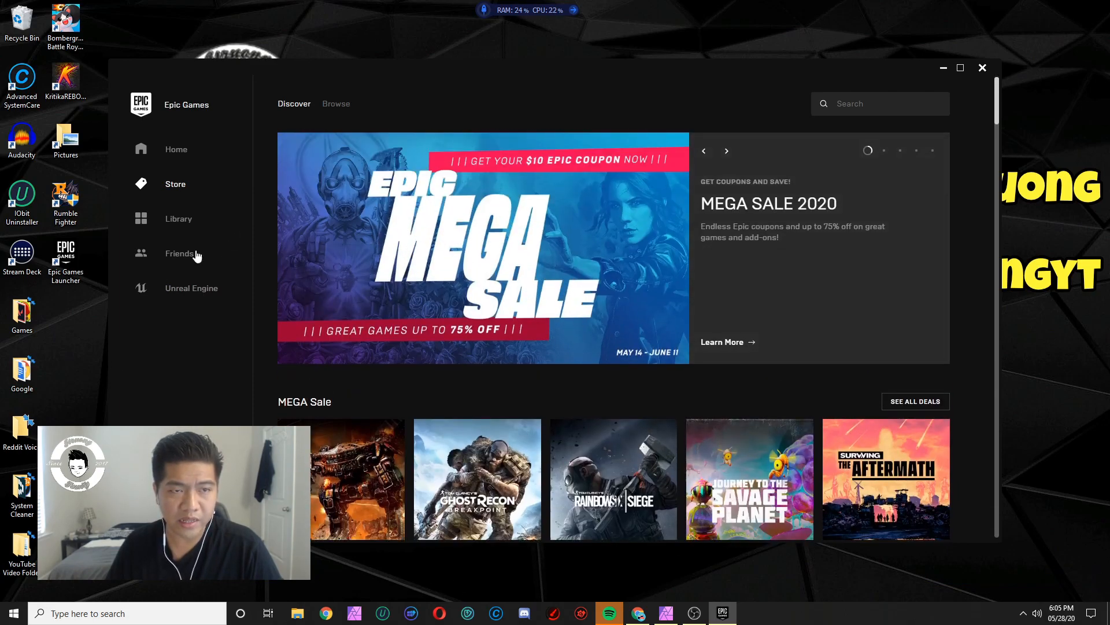
mouse_move(232, 133)
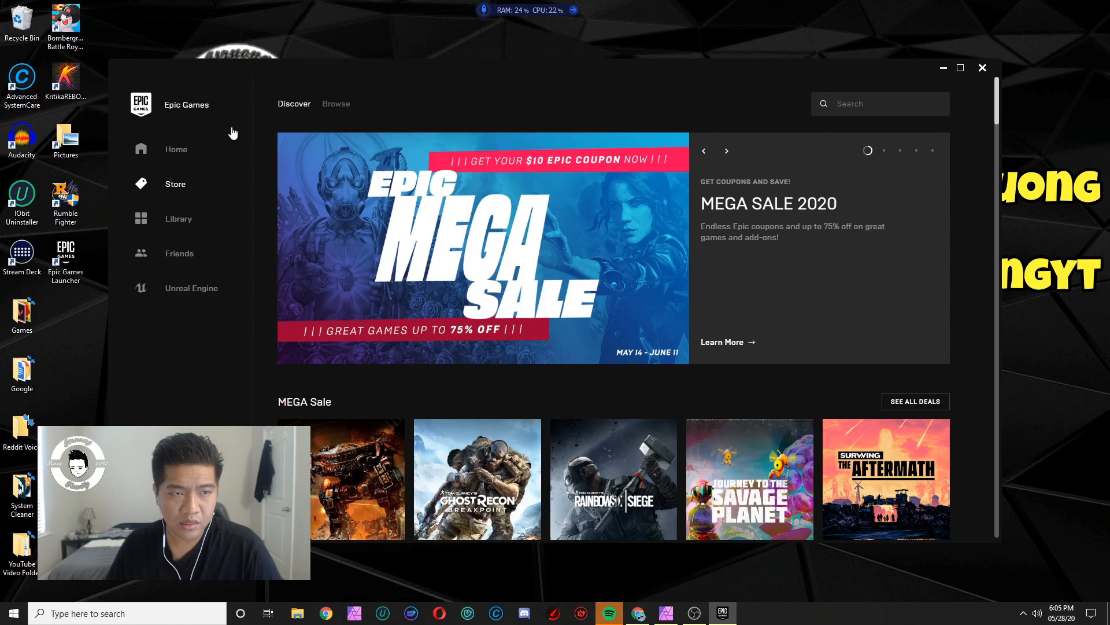
mouse_move(186, 158)
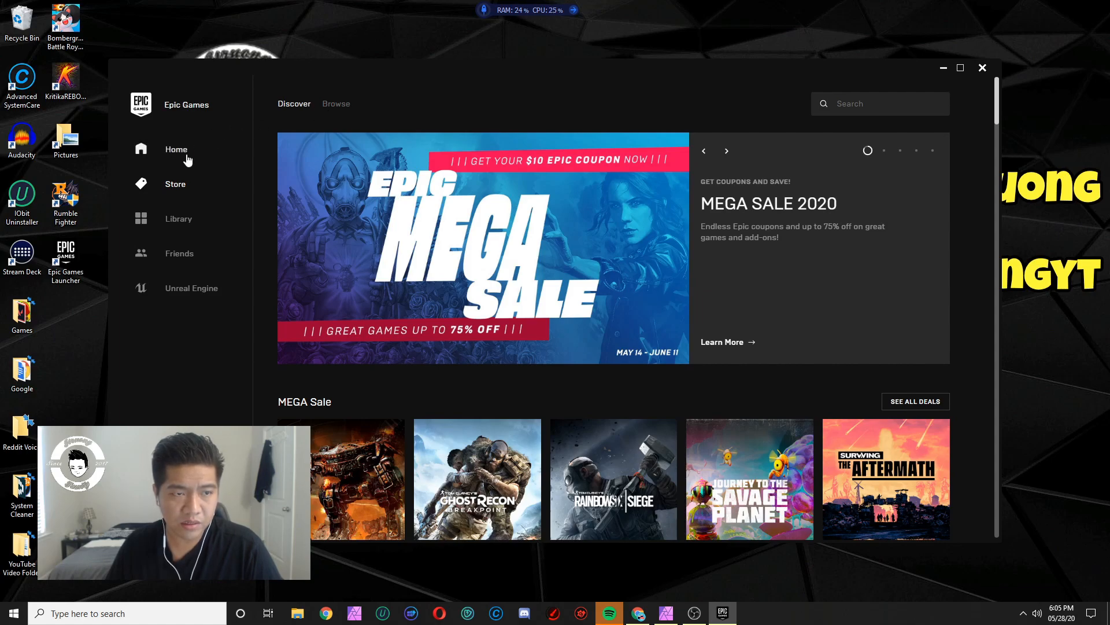
Step: From the Home page's Quick launch tile, start the Fortnite install to get the location prompt
left_click(176, 150)
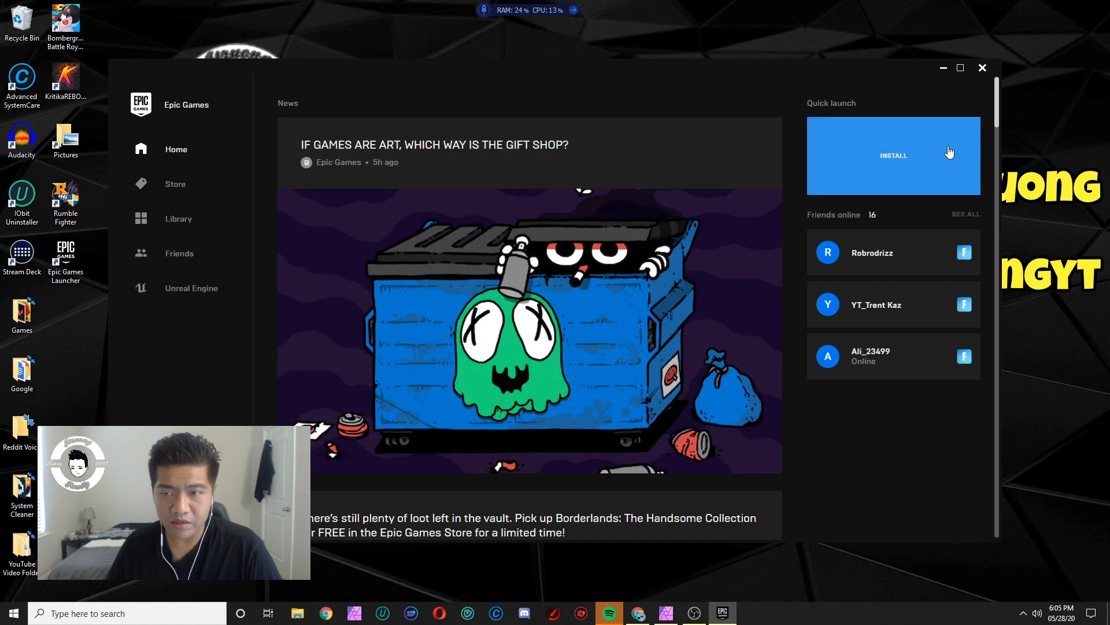
mouse_move(932, 181)
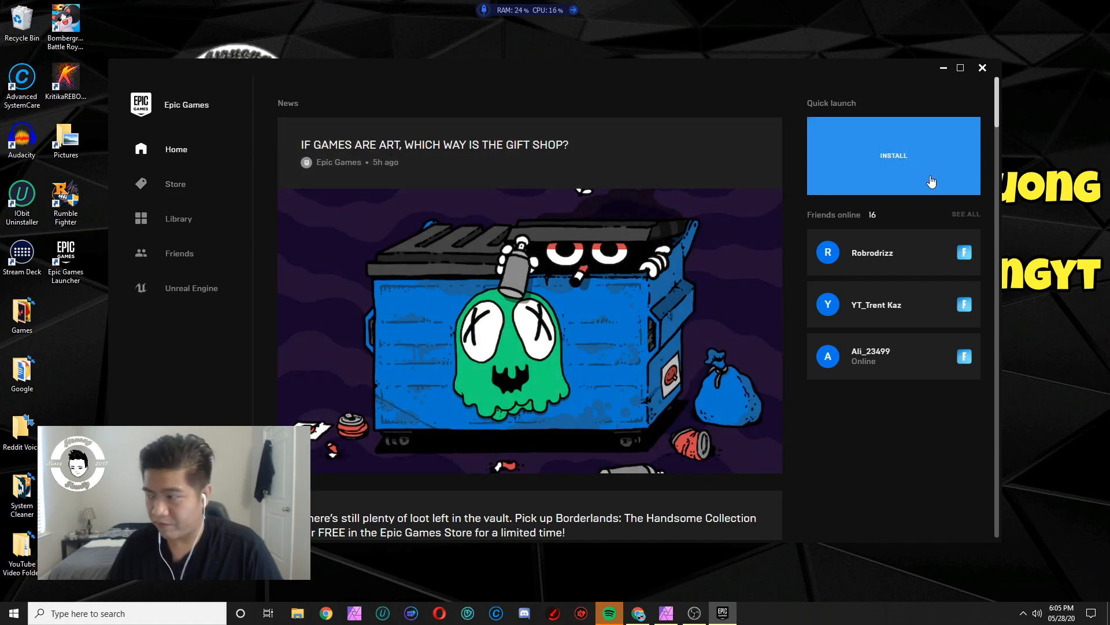
left_click(894, 155)
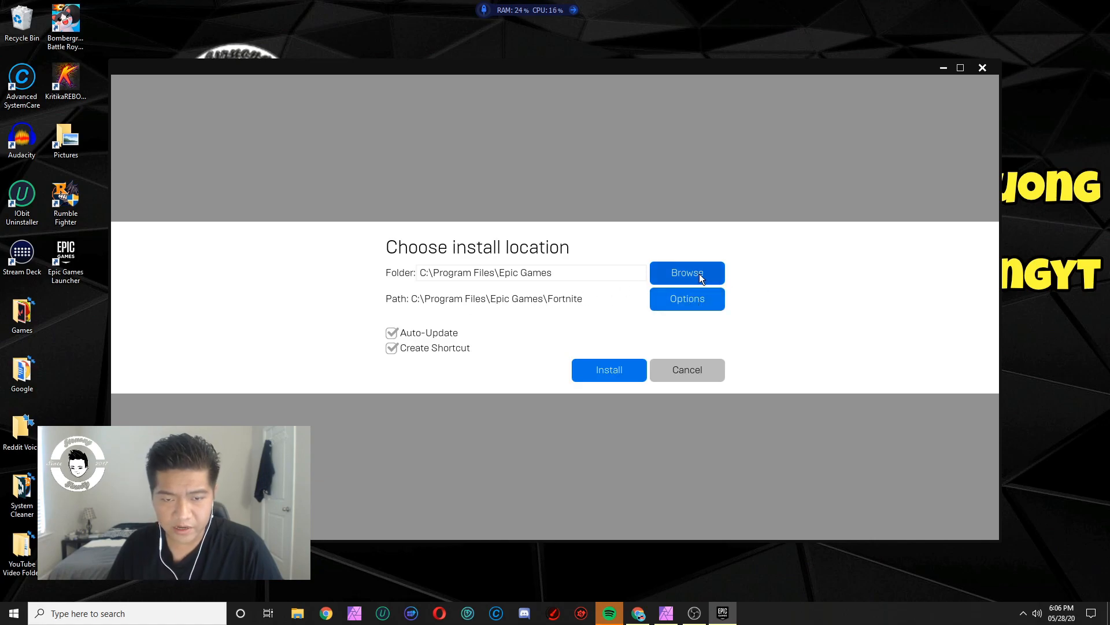
mouse_move(634, 294)
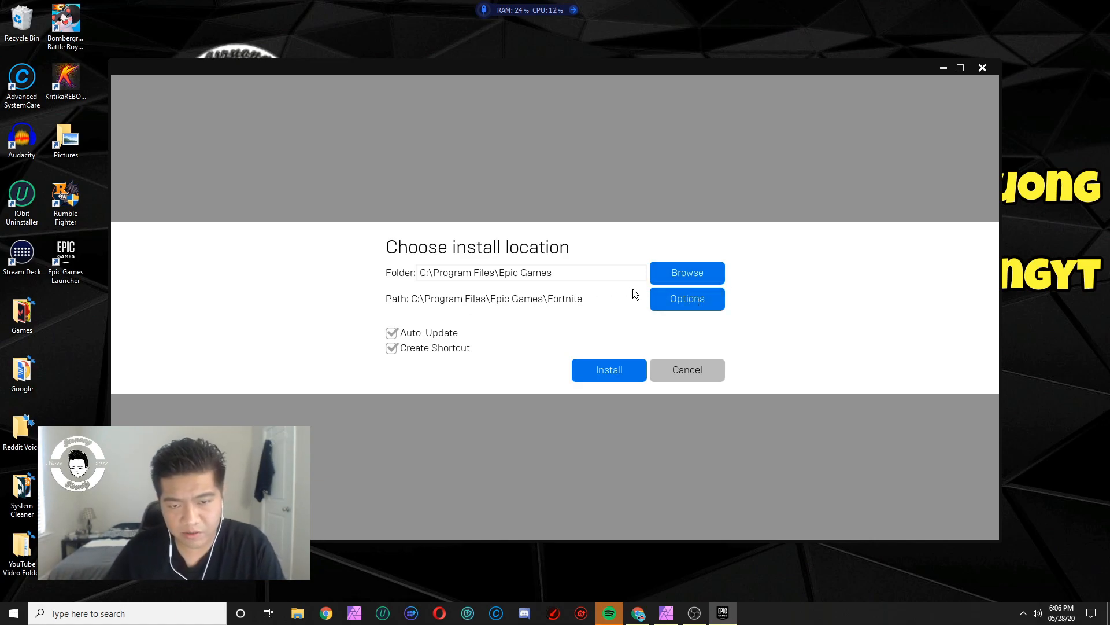
mouse_move(607, 370)
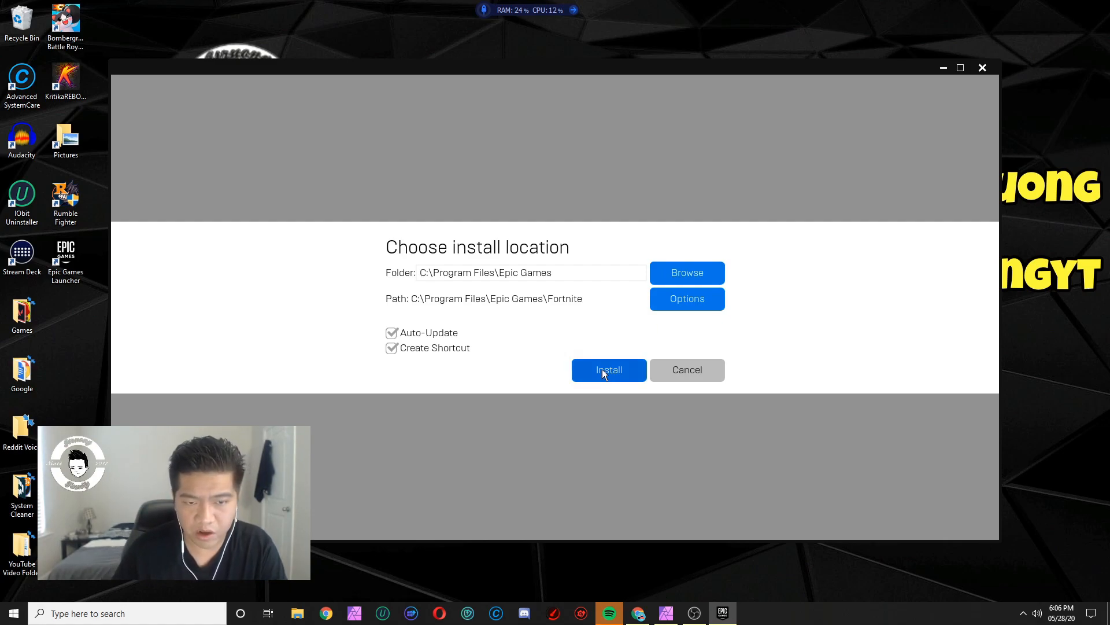
left_click(607, 371)
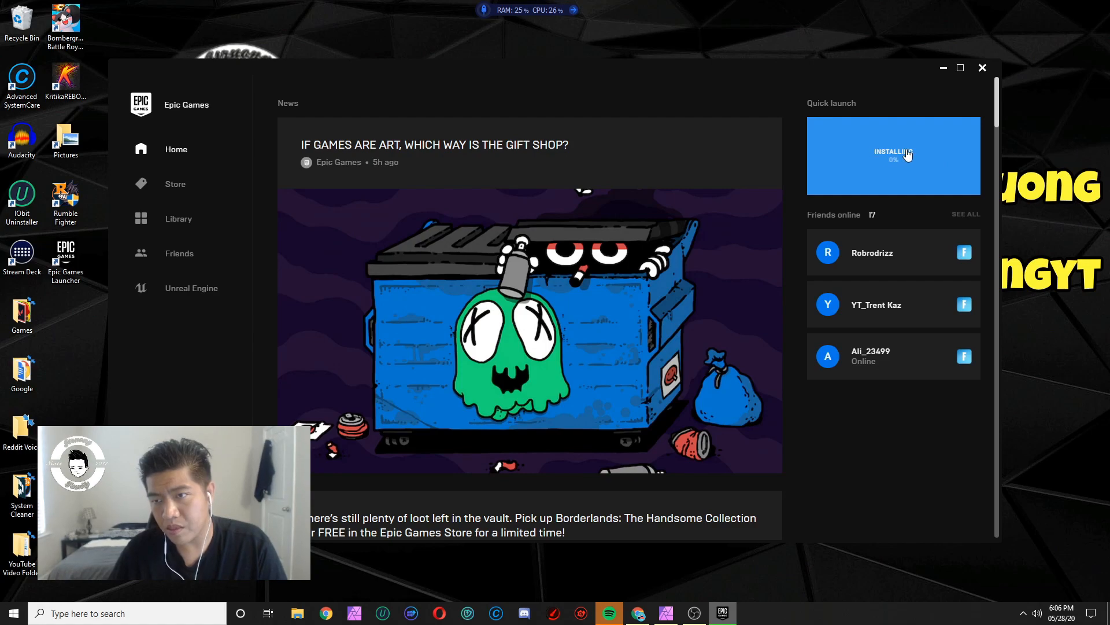
left_click(894, 154)
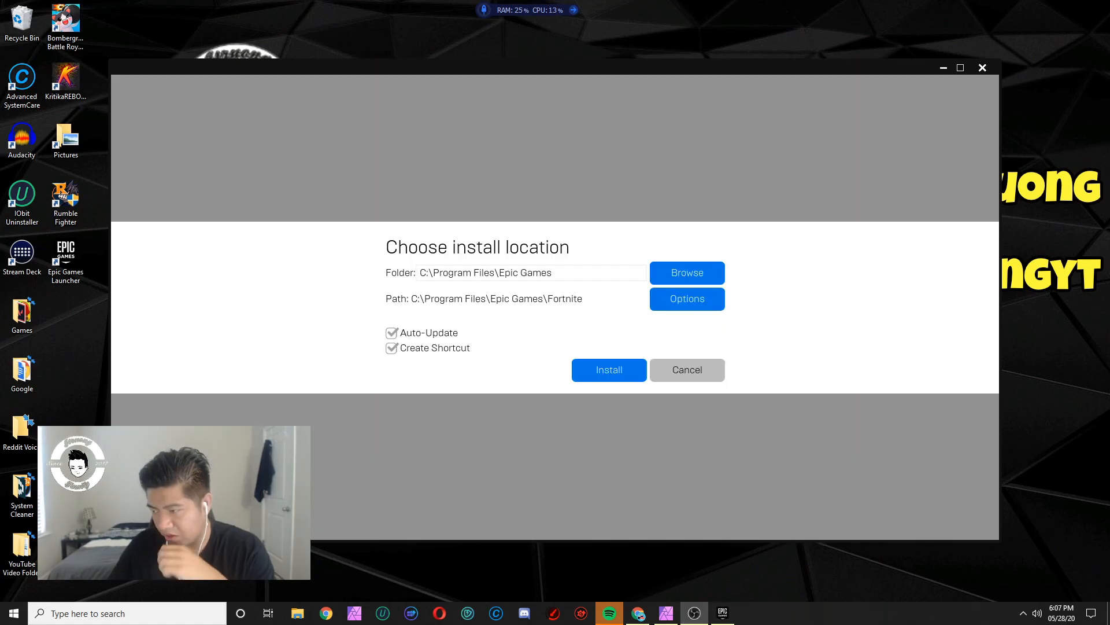
mouse_move(652, 342)
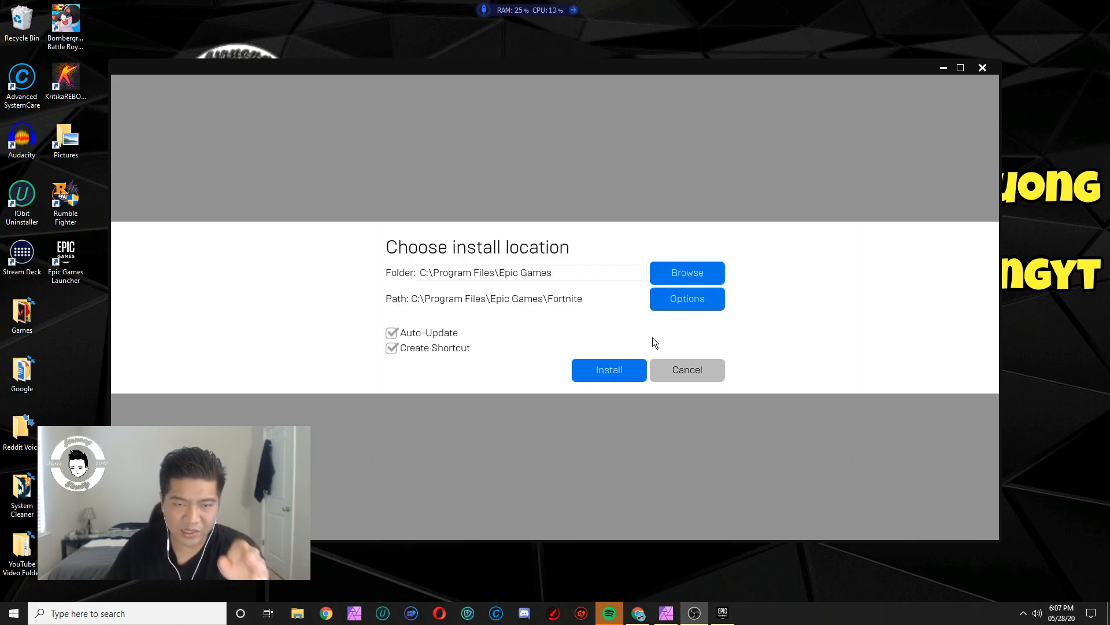
mouse_move(645, 321)
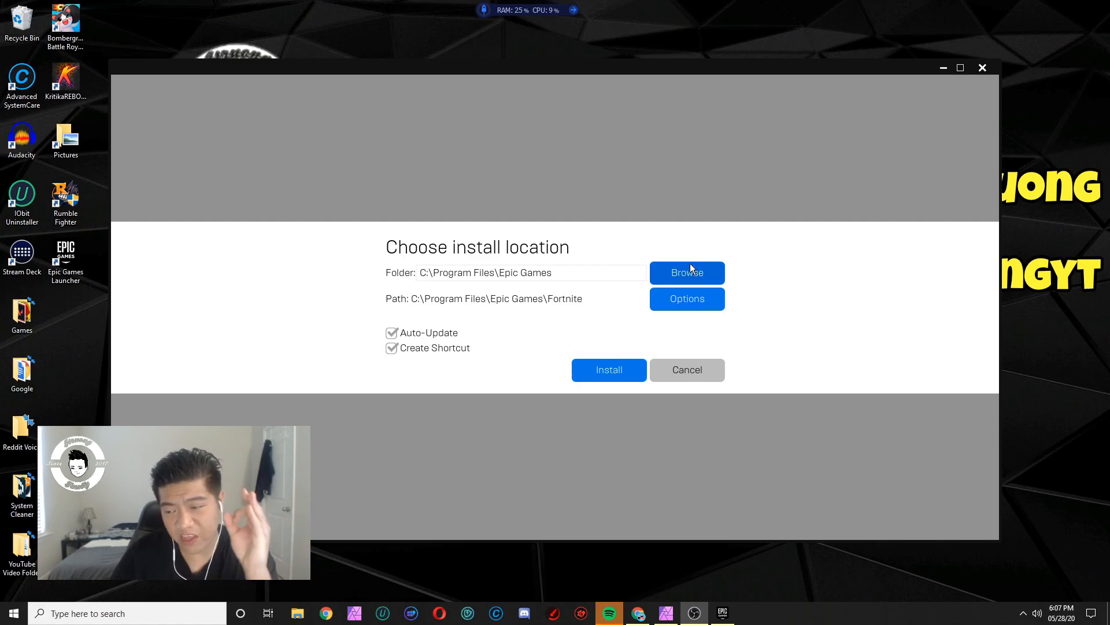
mouse_move(686, 275)
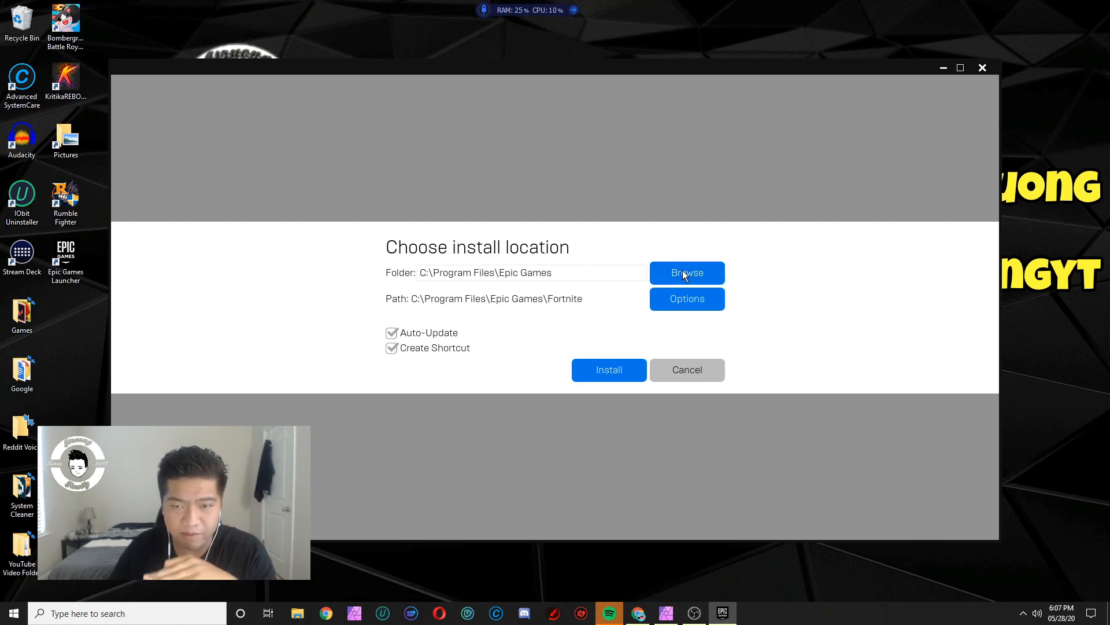
Step: Browse to the D: drive and create a Fortnite folder, merging with the existing one
left_click(686, 273)
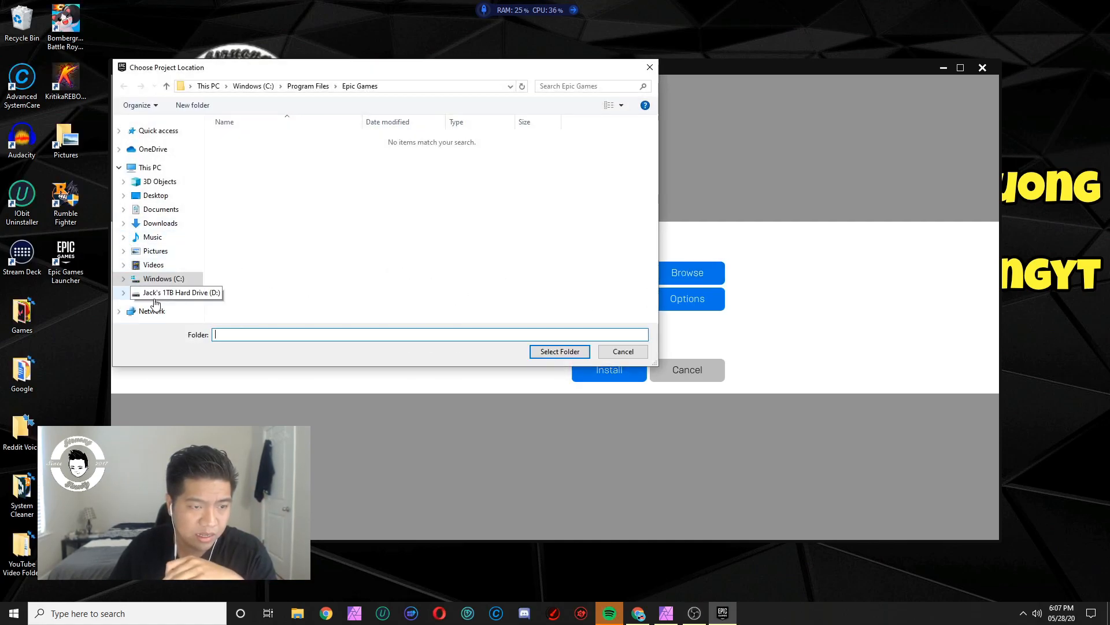
left_click(171, 293)
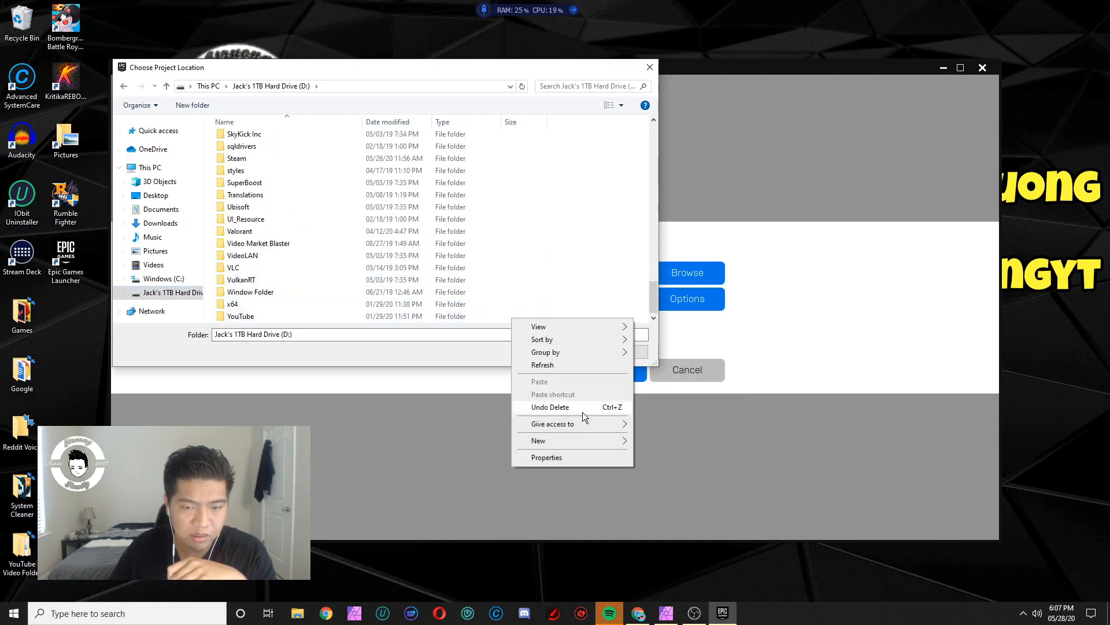
left_click(539, 440)
type("Fortnite")
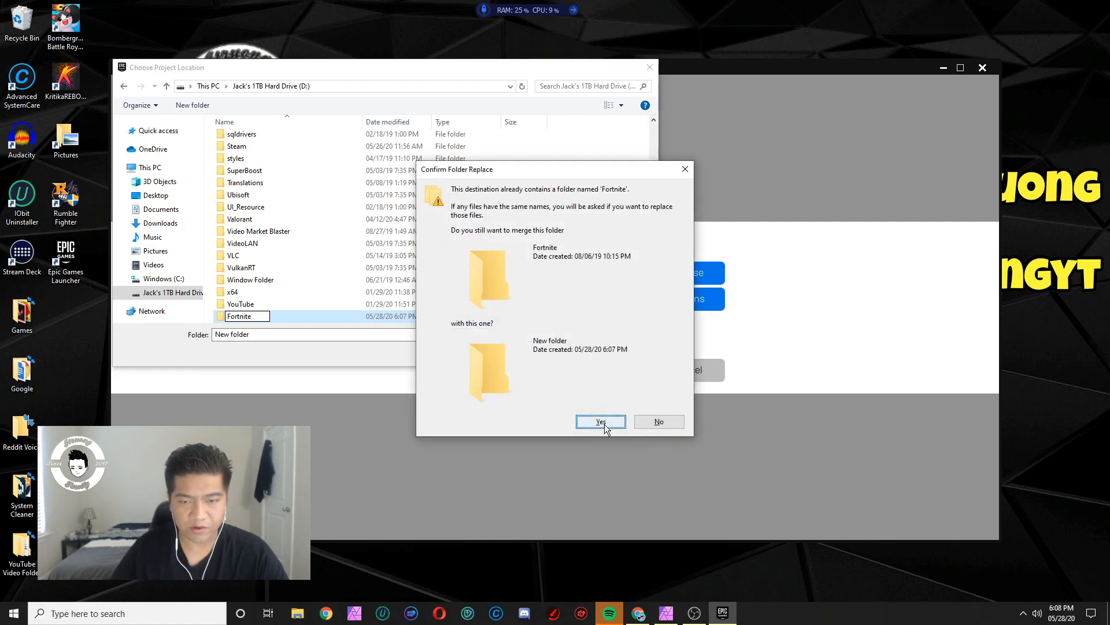
left_click(600, 421)
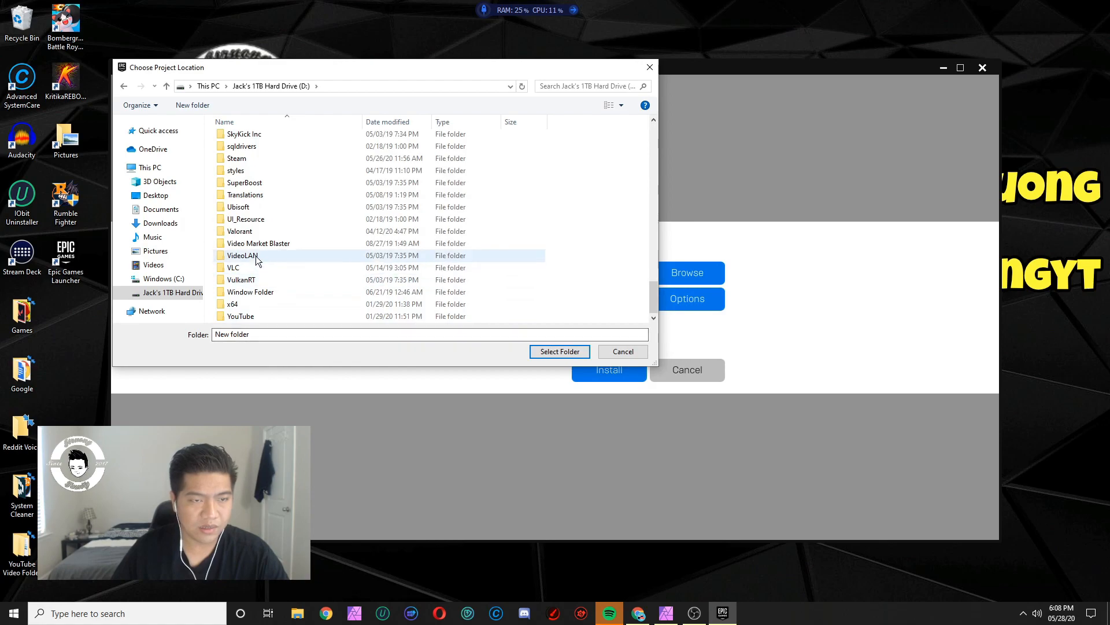
Step: Select D:\Fortnite as the install destination
scroll("up", 3)
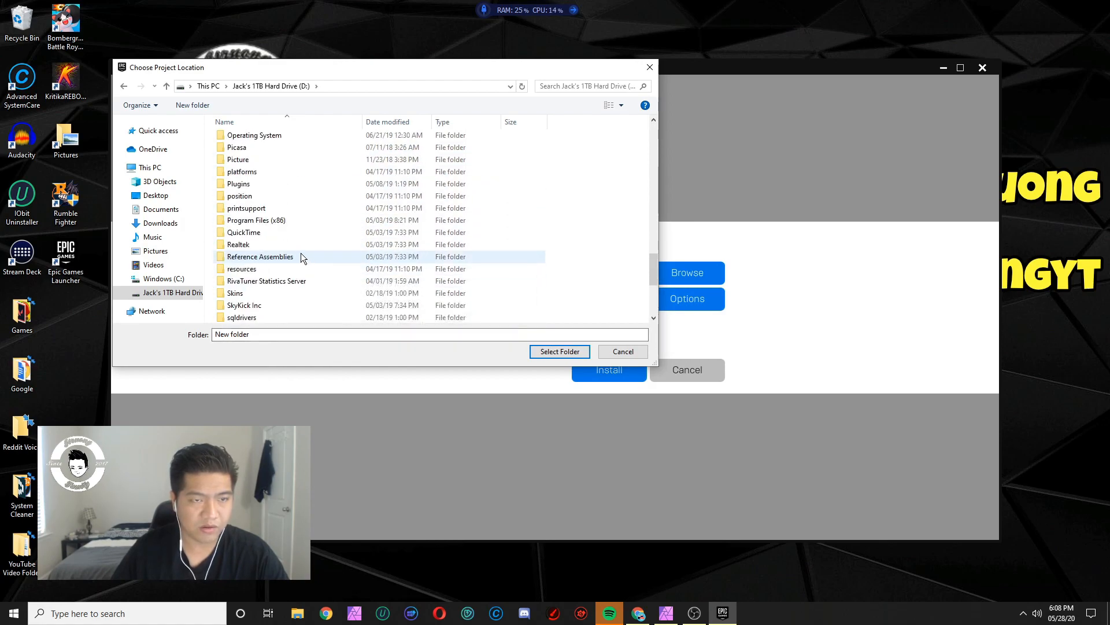
scroll("up", 3)
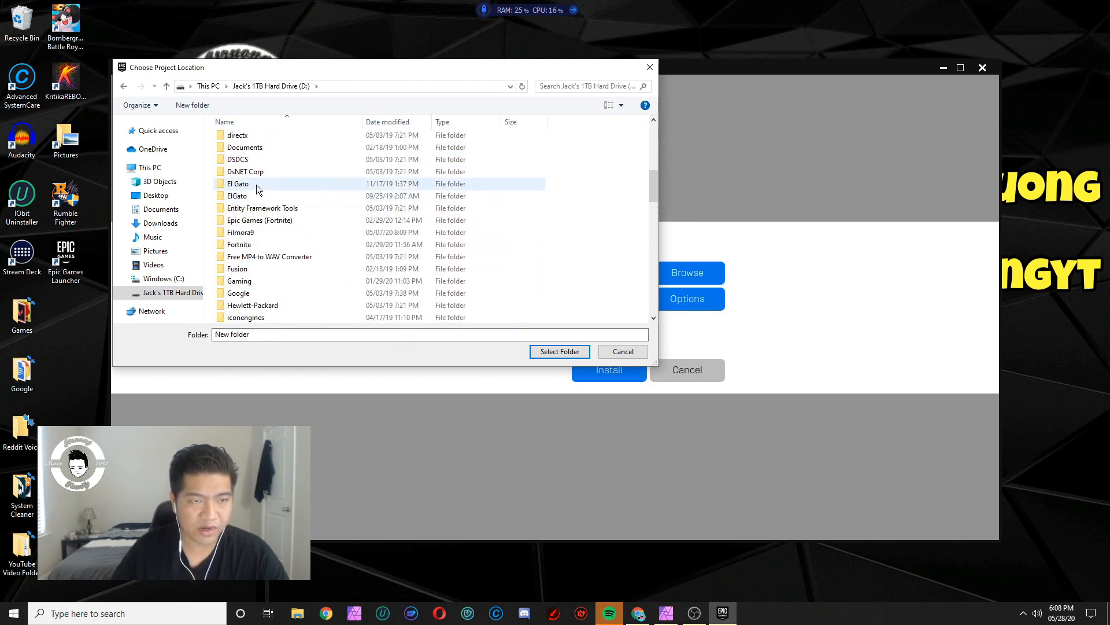
mouse_move(307, 220)
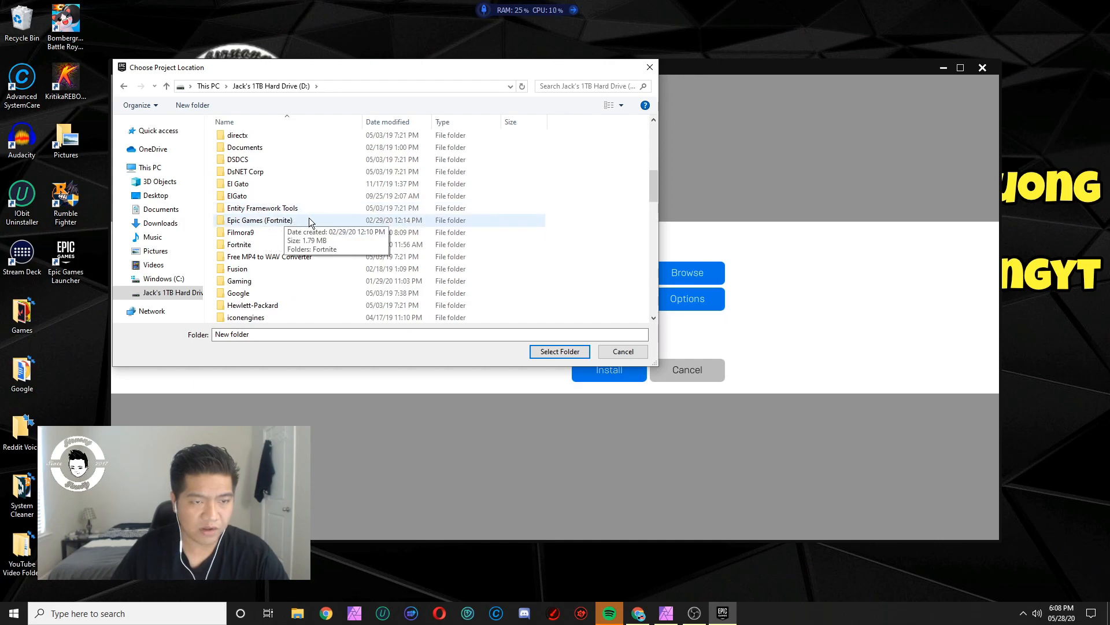
left_click(239, 244)
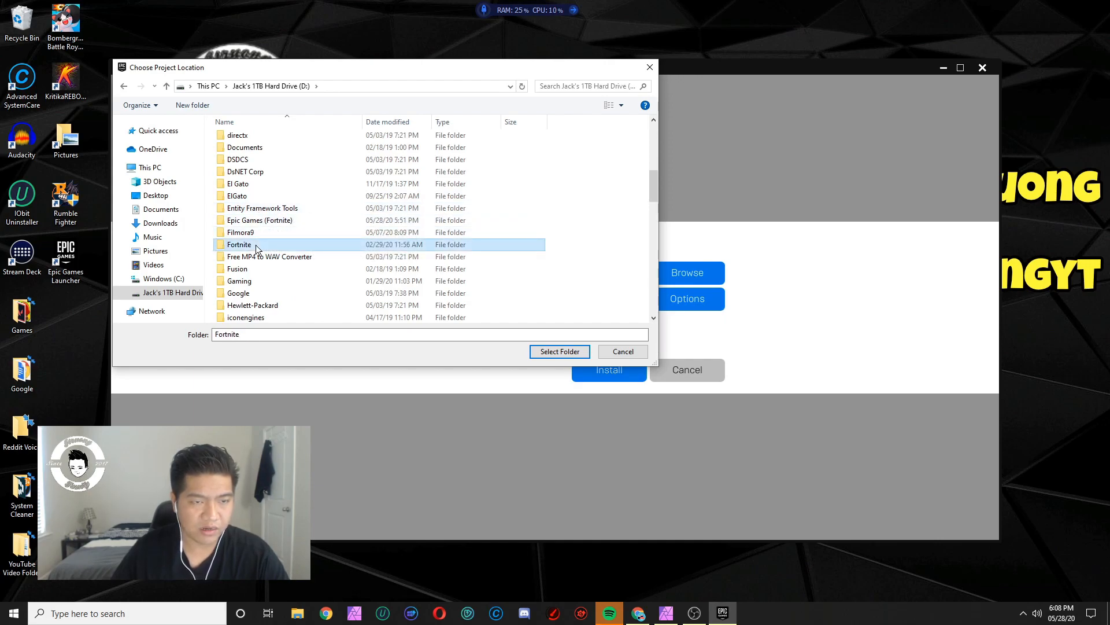
double_click(240, 244)
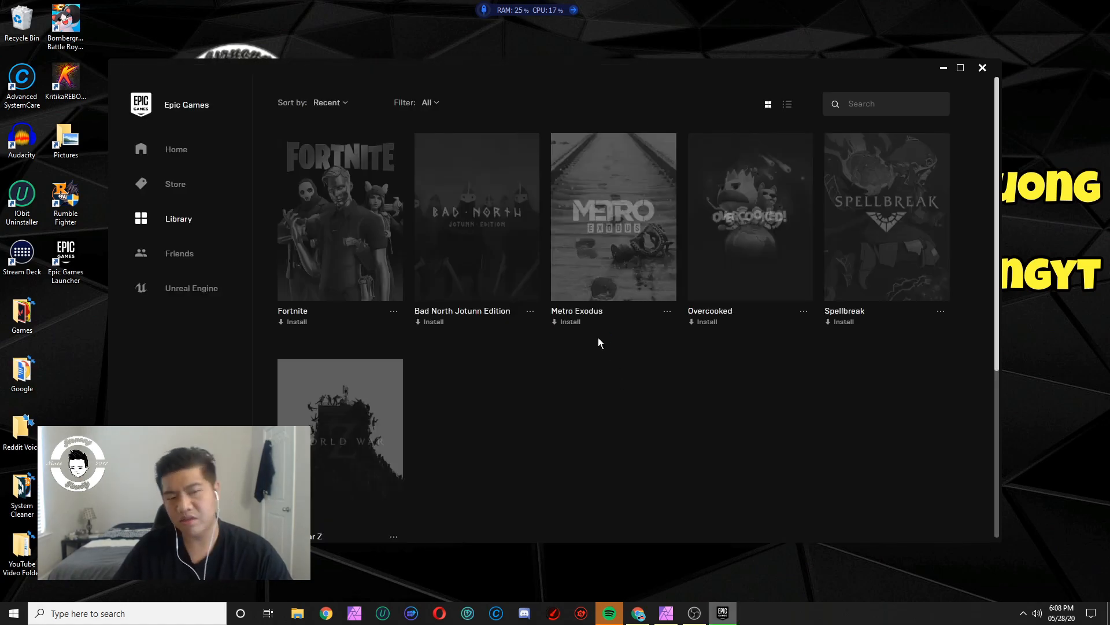
Step: Start the Fortnite install from its Library tile
left_click(295, 322)
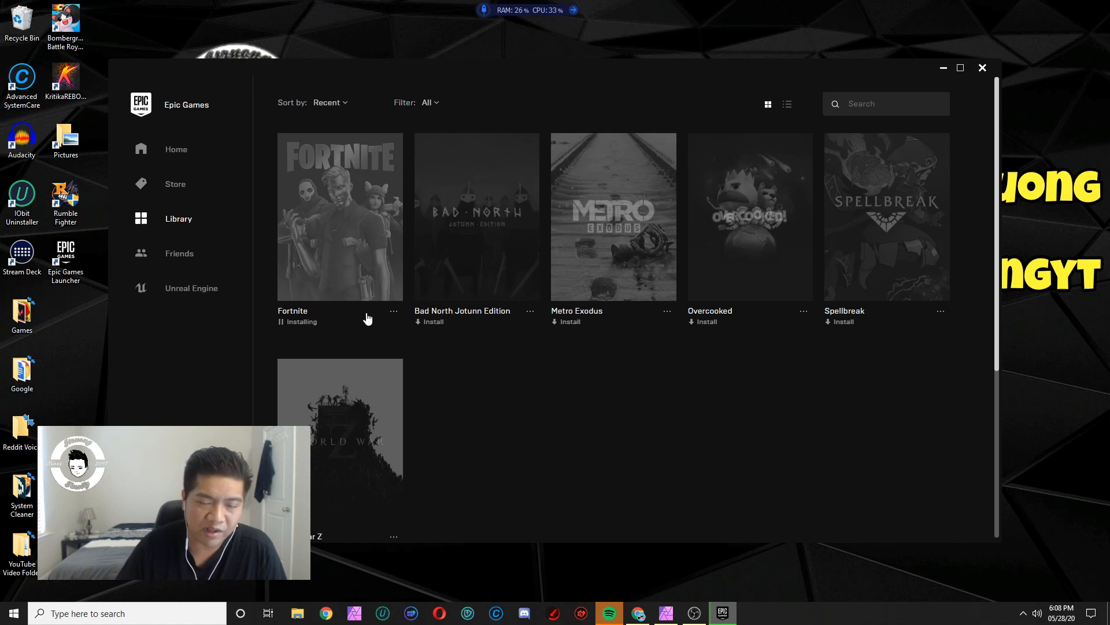
mouse_move(354, 226)
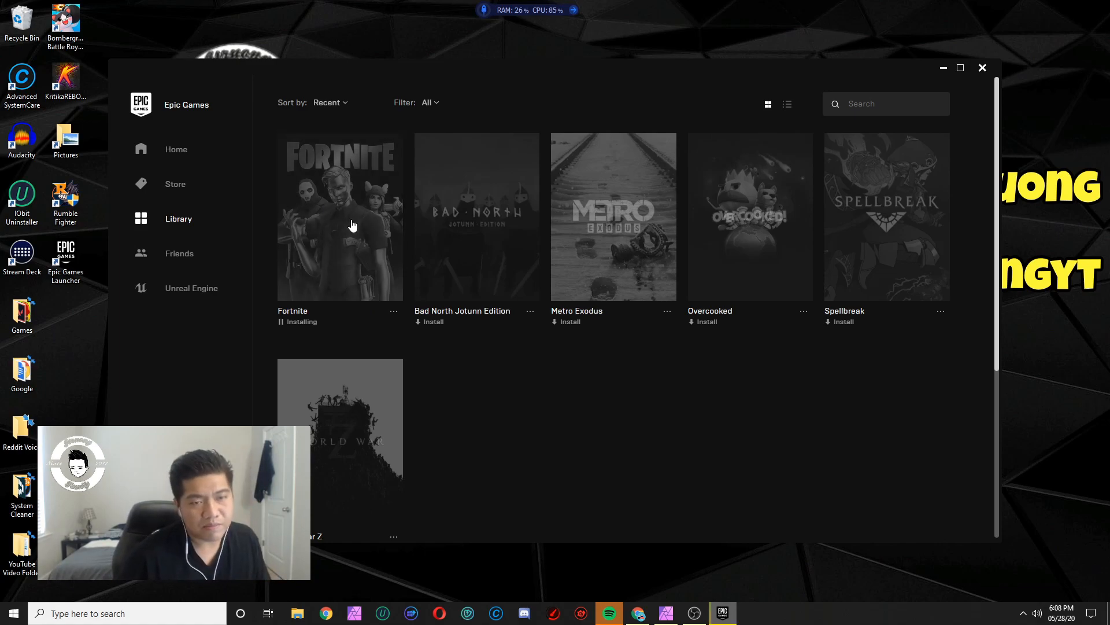